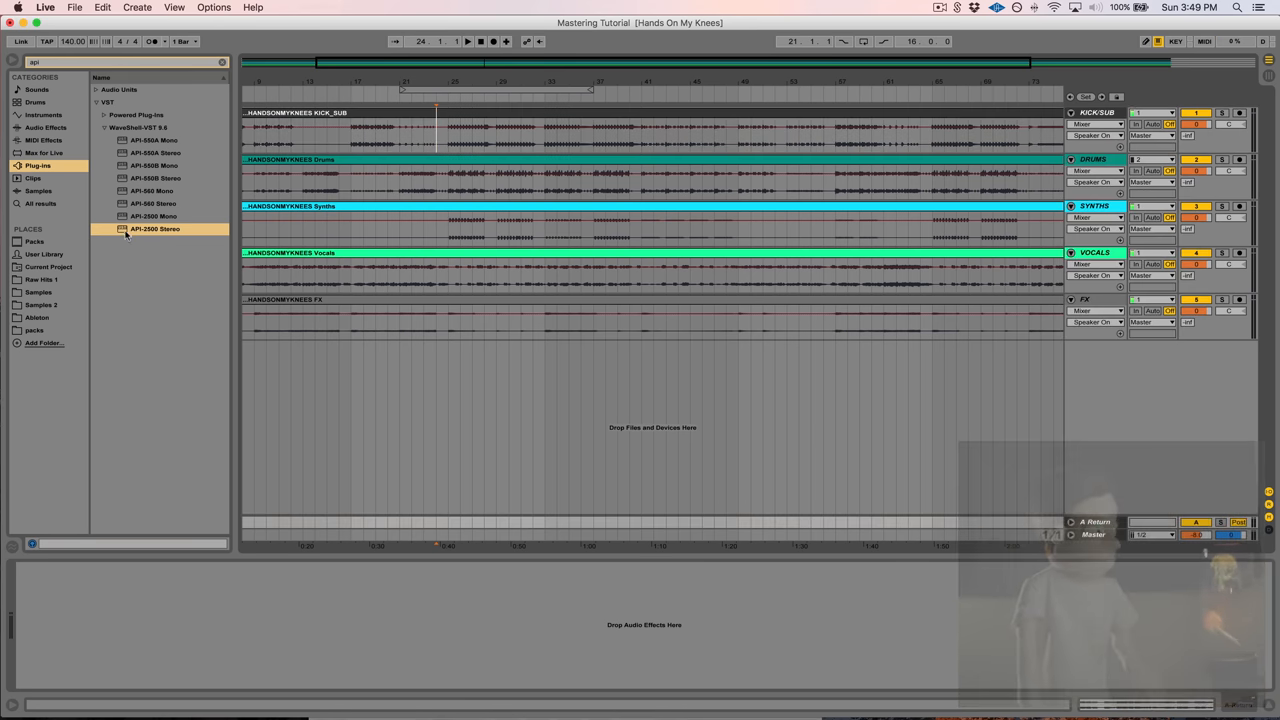
Load API-2500 Stereo onto Return A and select the Vocals track
double_click(155, 228)
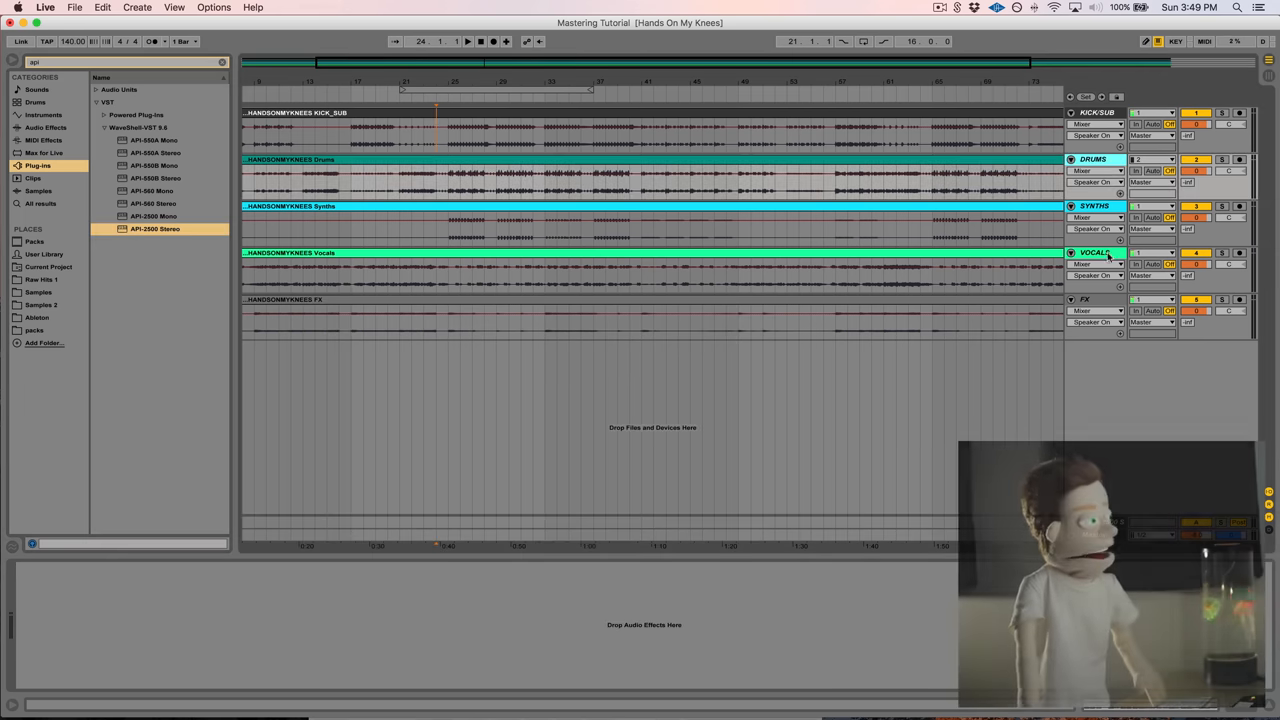
click(1196, 300)
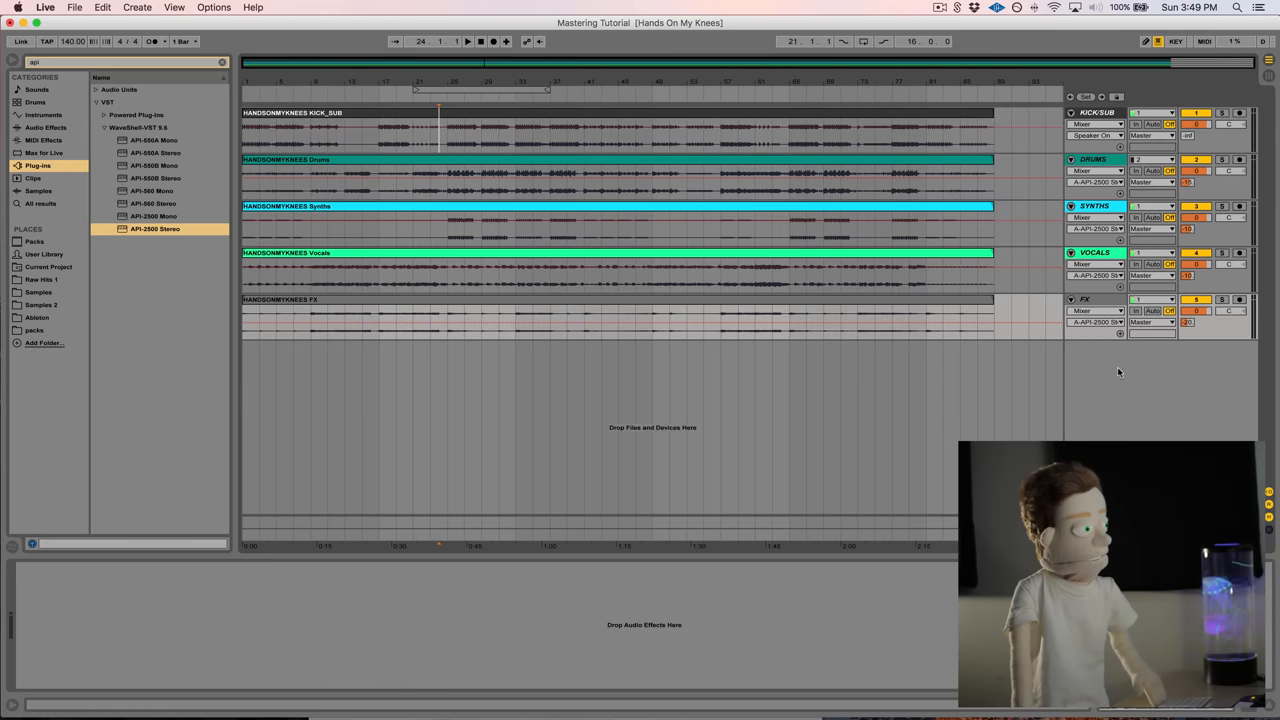
Dial in the API-2500 attack and a fast fixed release, then close the plugin
double_click(154, 228)
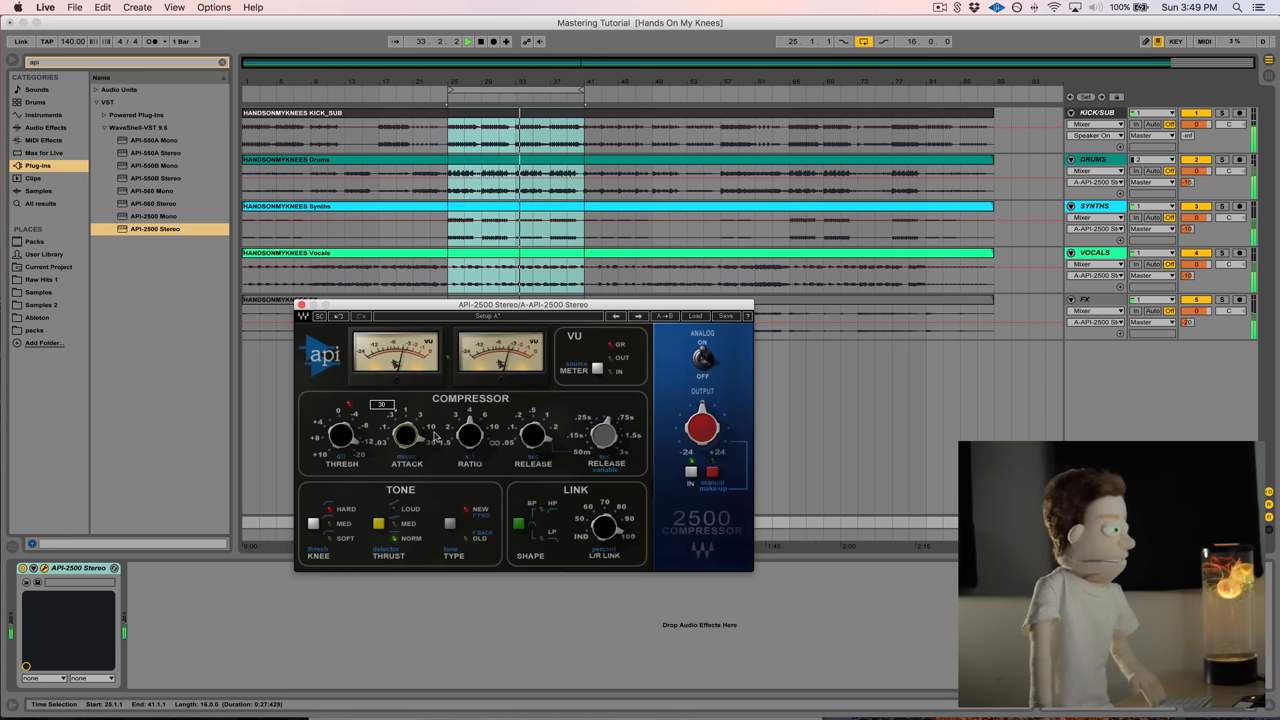
drag(470, 435, 470, 420)
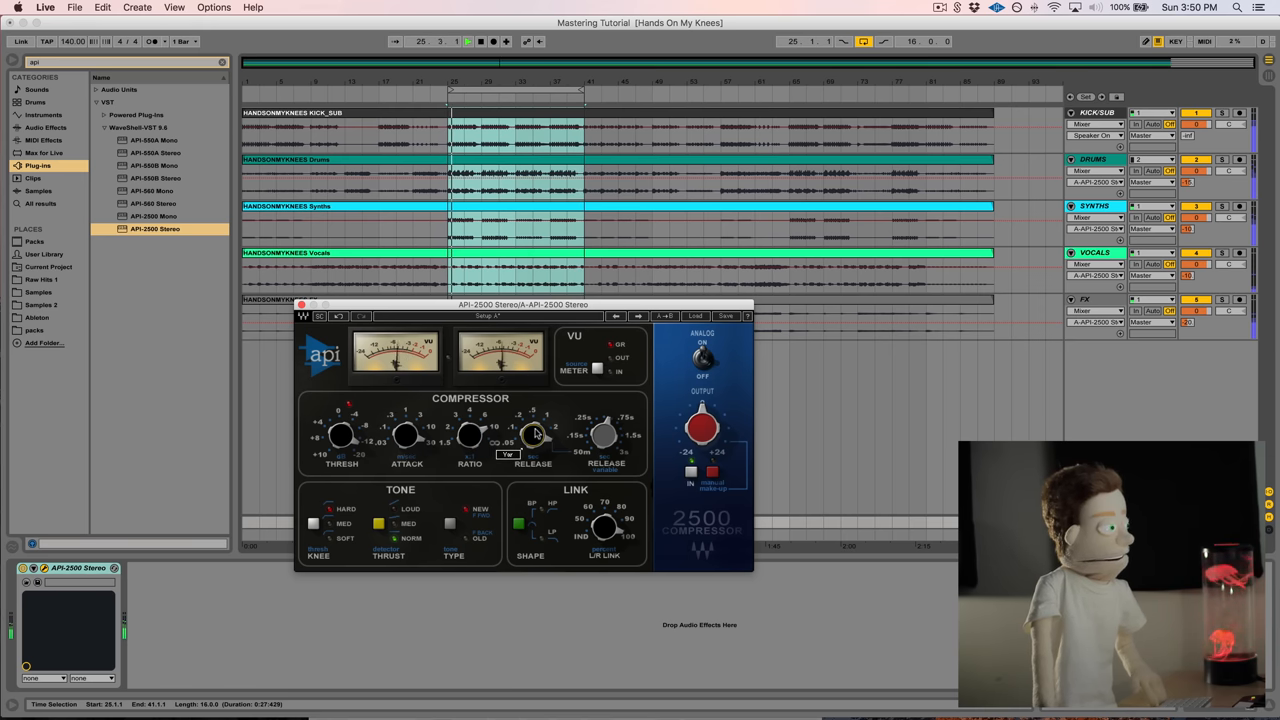
drag(533, 435, 533, 415)
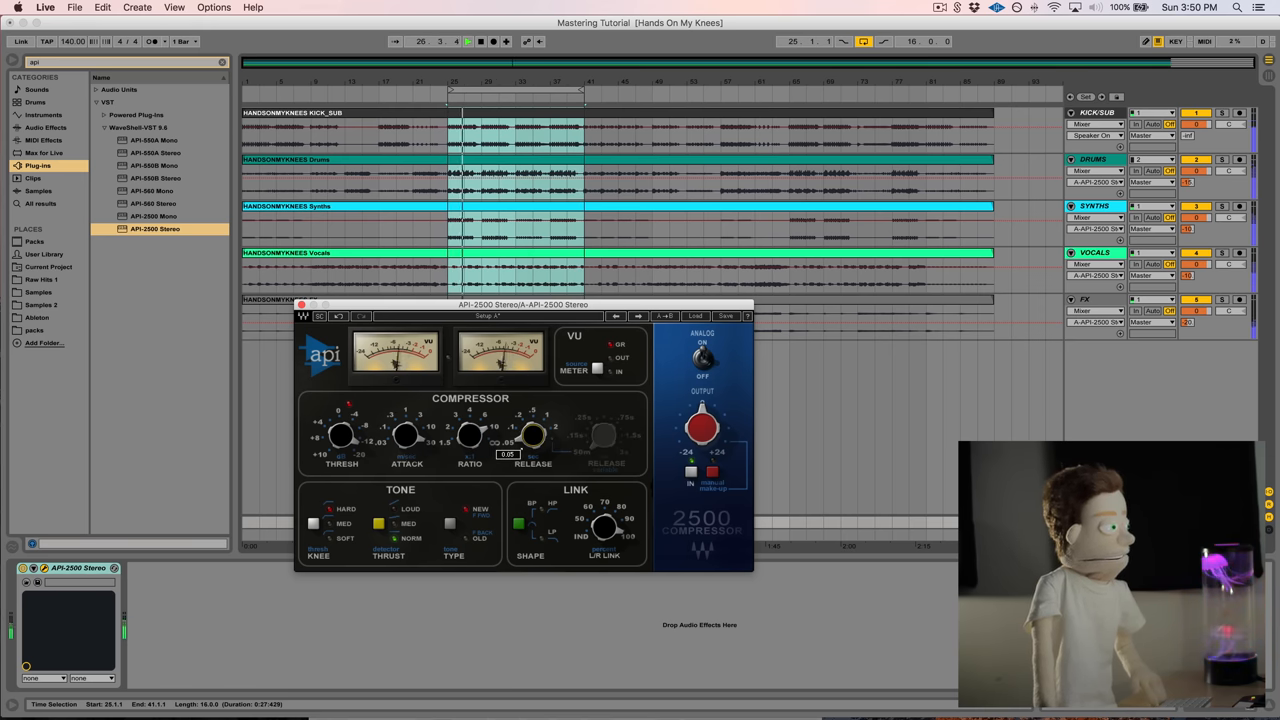
drag(533, 435, 533, 425)
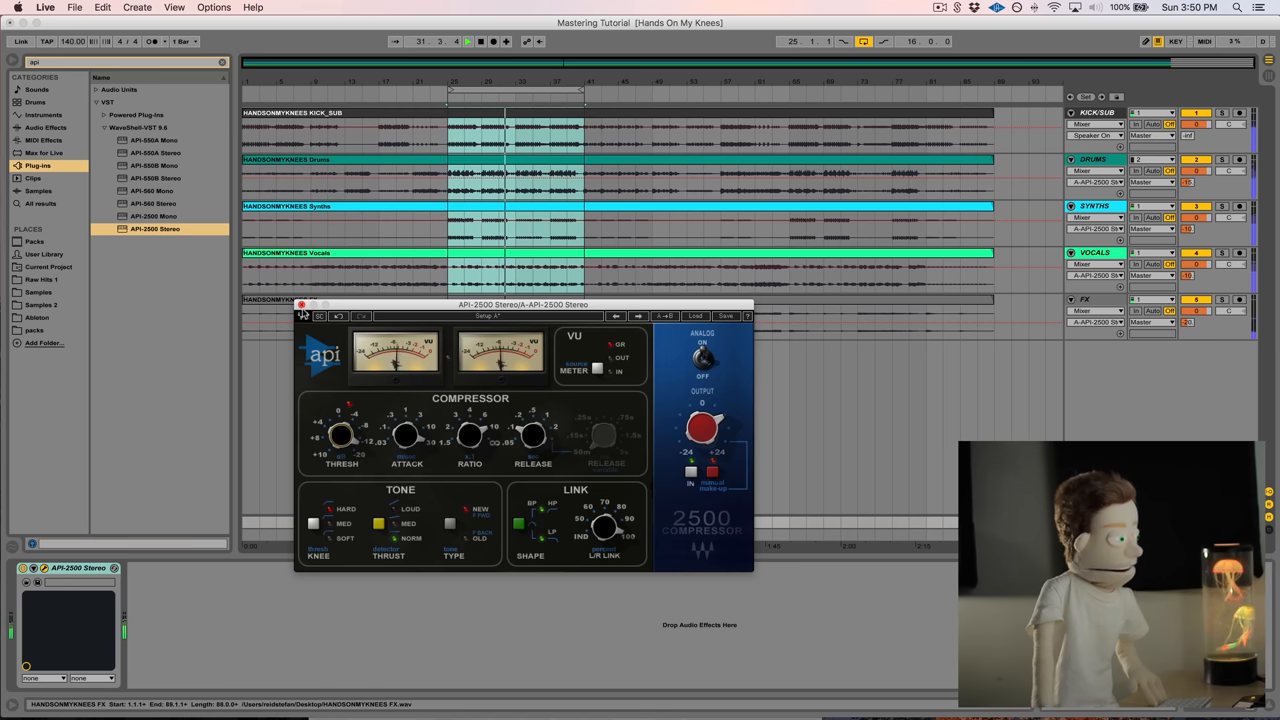
click(301, 304)
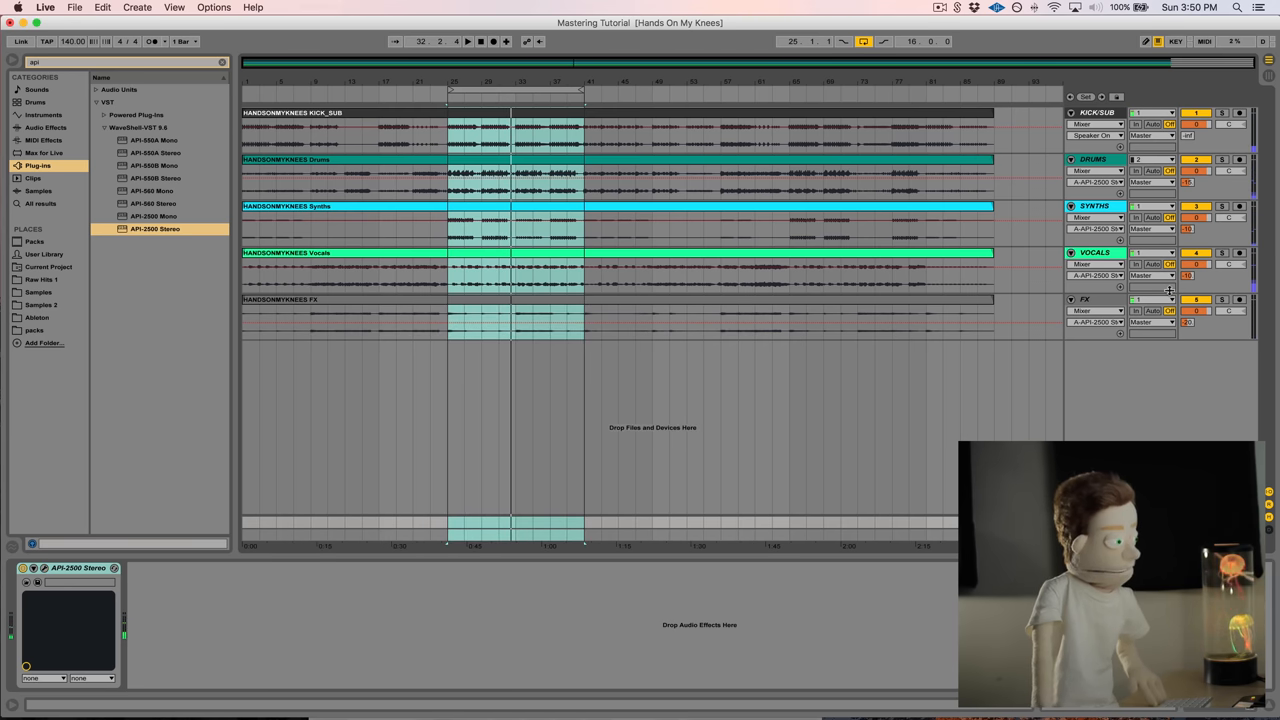
Insert Return B and load CamelCrusher onto it
right_click(1095, 112)
text(came)
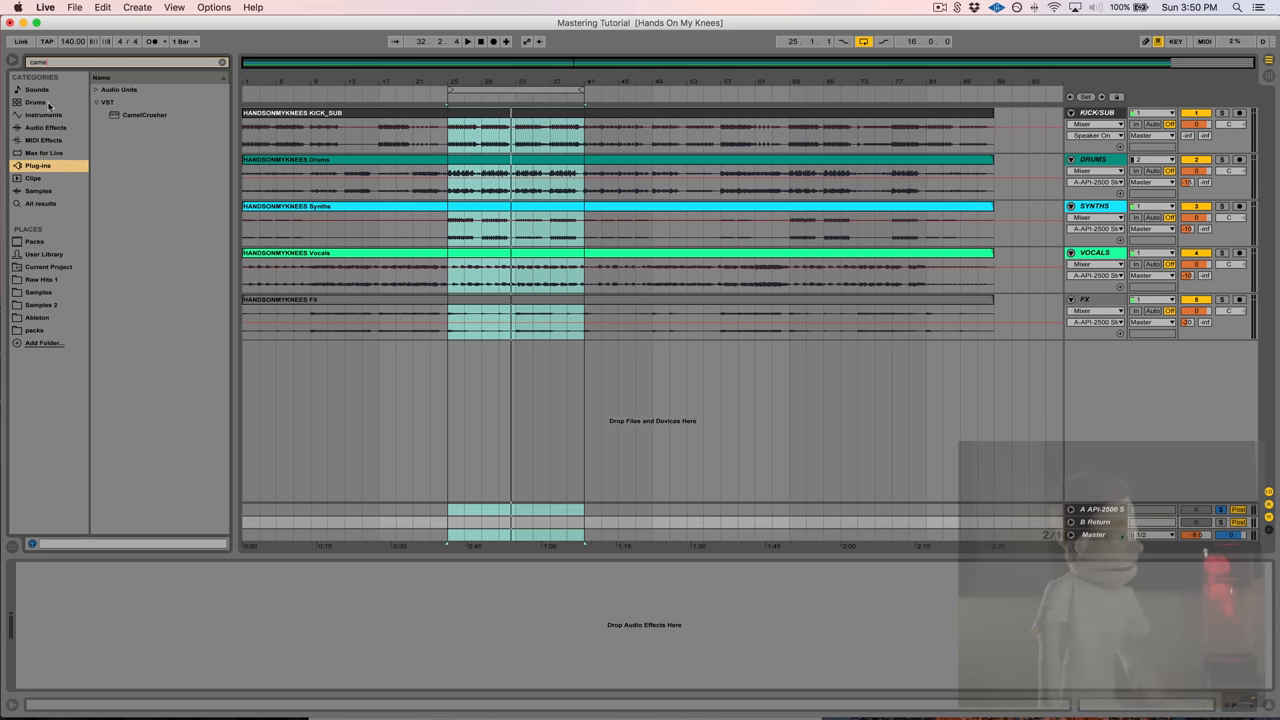
double_click(143, 114)
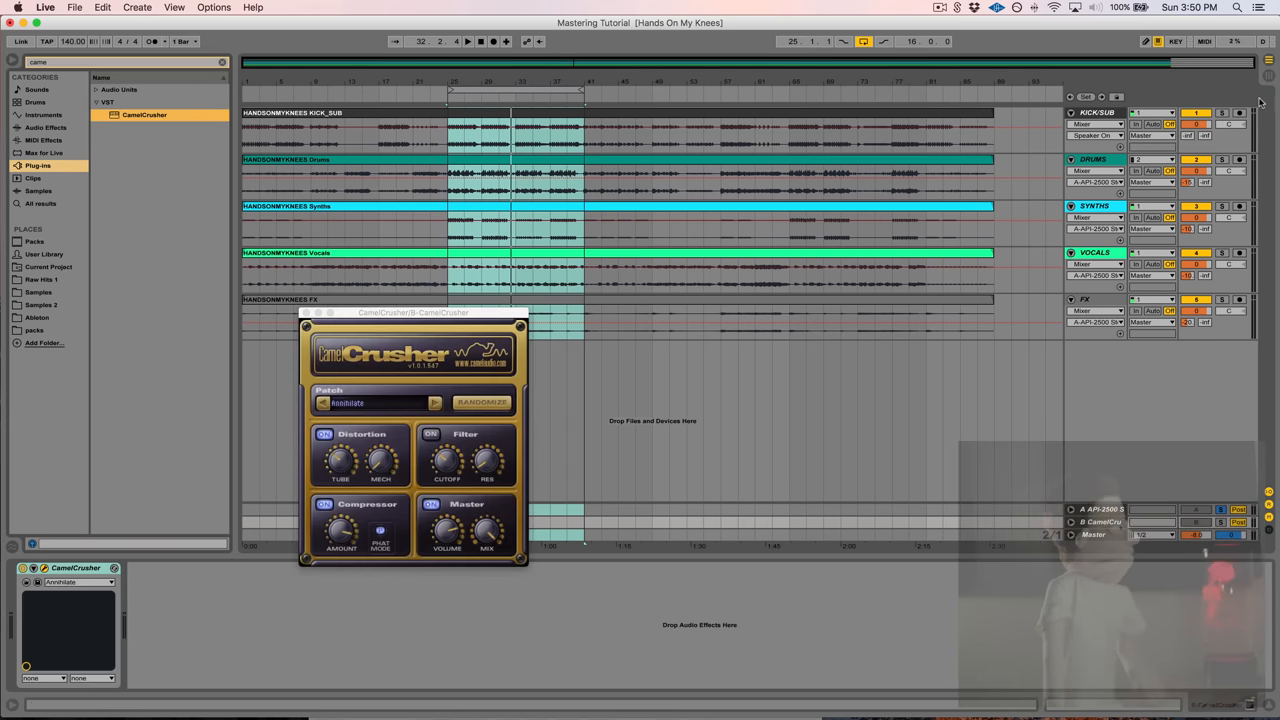
click(305, 312)
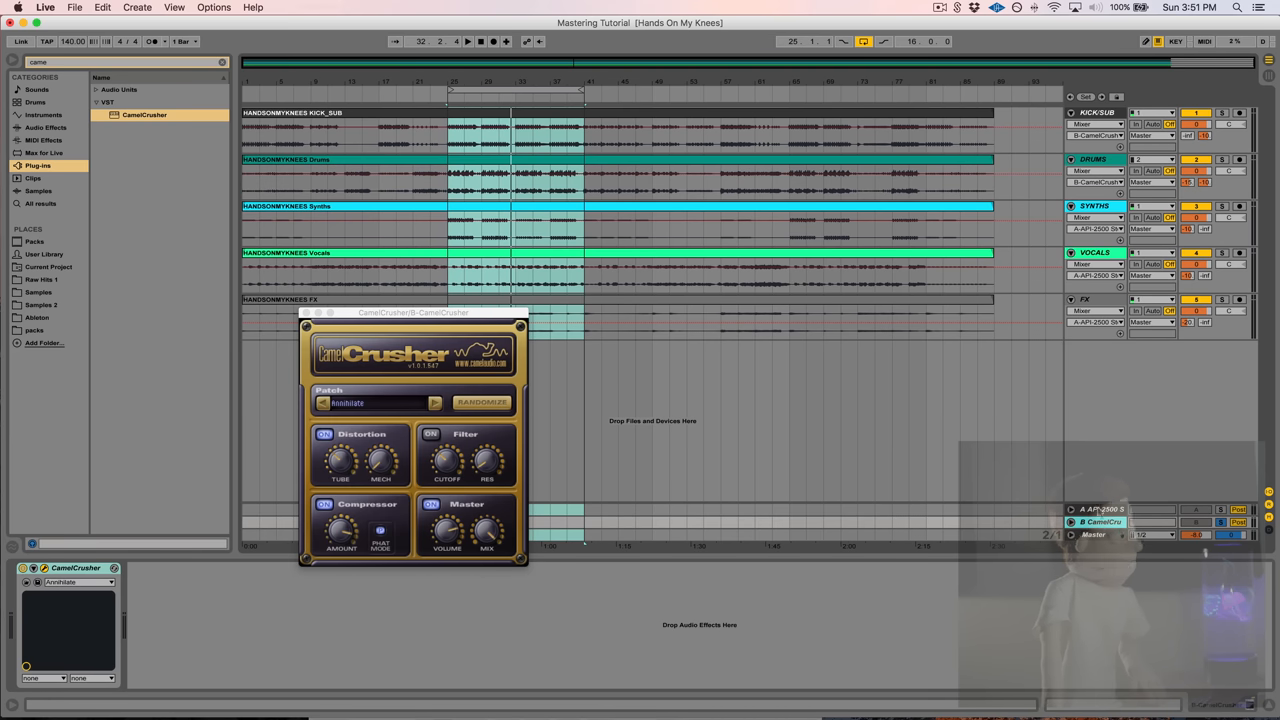
click(467, 41)
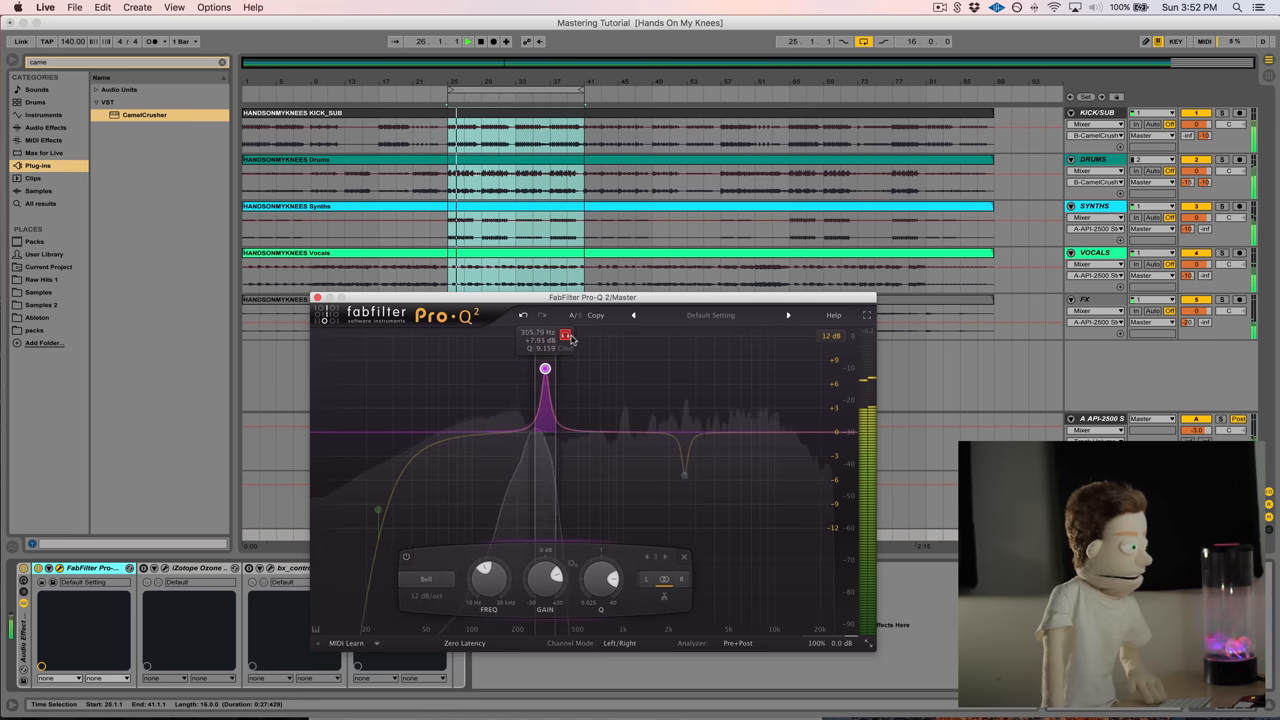
Sweep a narrow Pro-Q 2 bell boost between about 128 and 152 Hz
drag(545, 368, 595, 368)
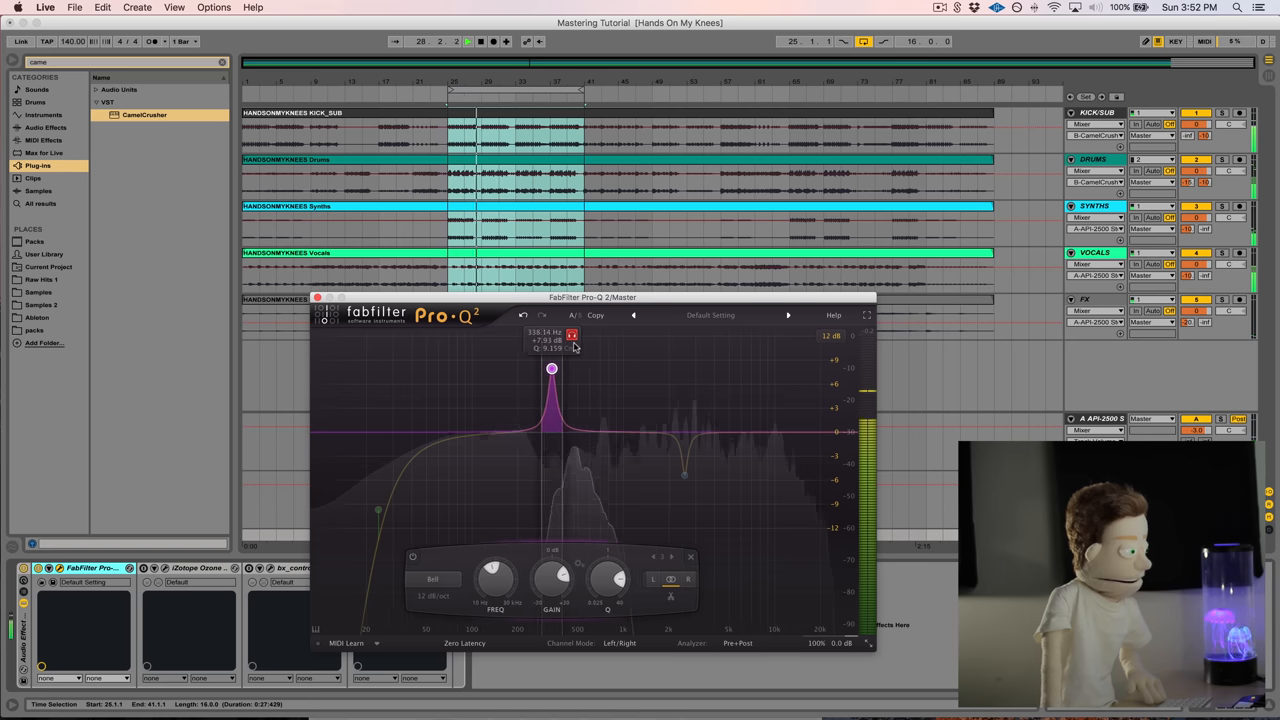
drag(551, 368, 509, 368)
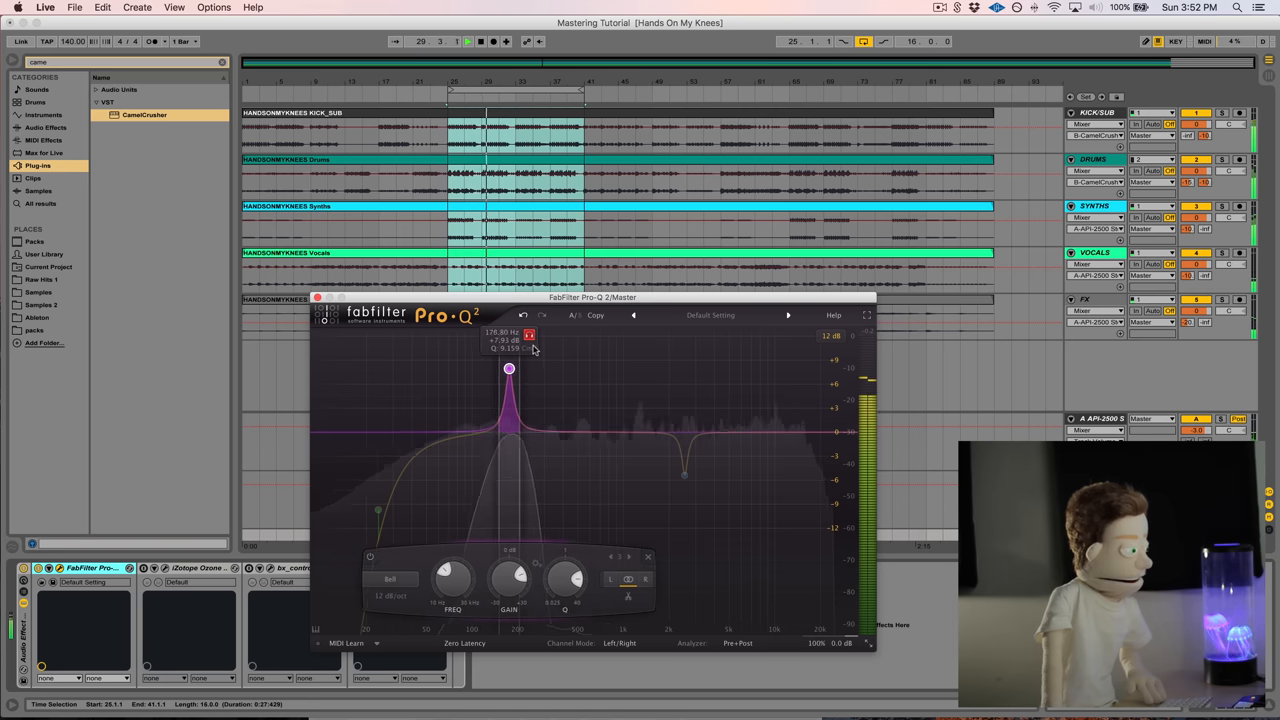
drag(508, 368, 493, 368)
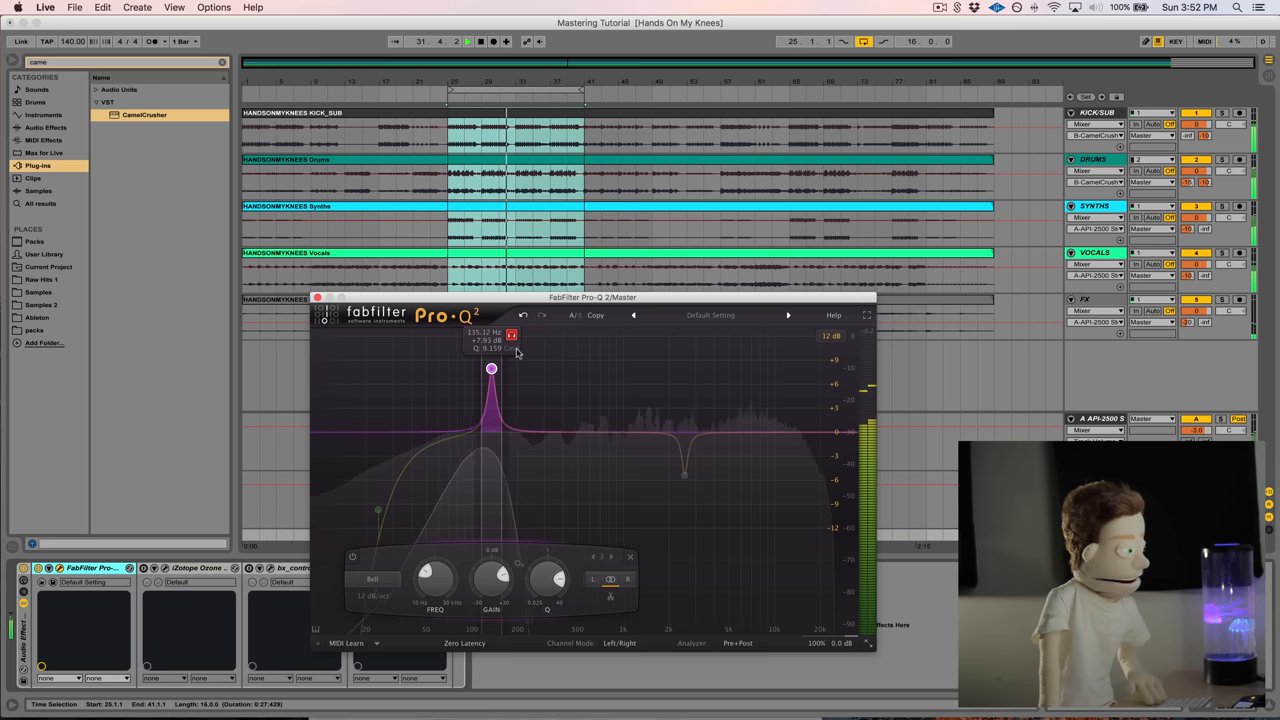
drag(491, 368, 499, 368)
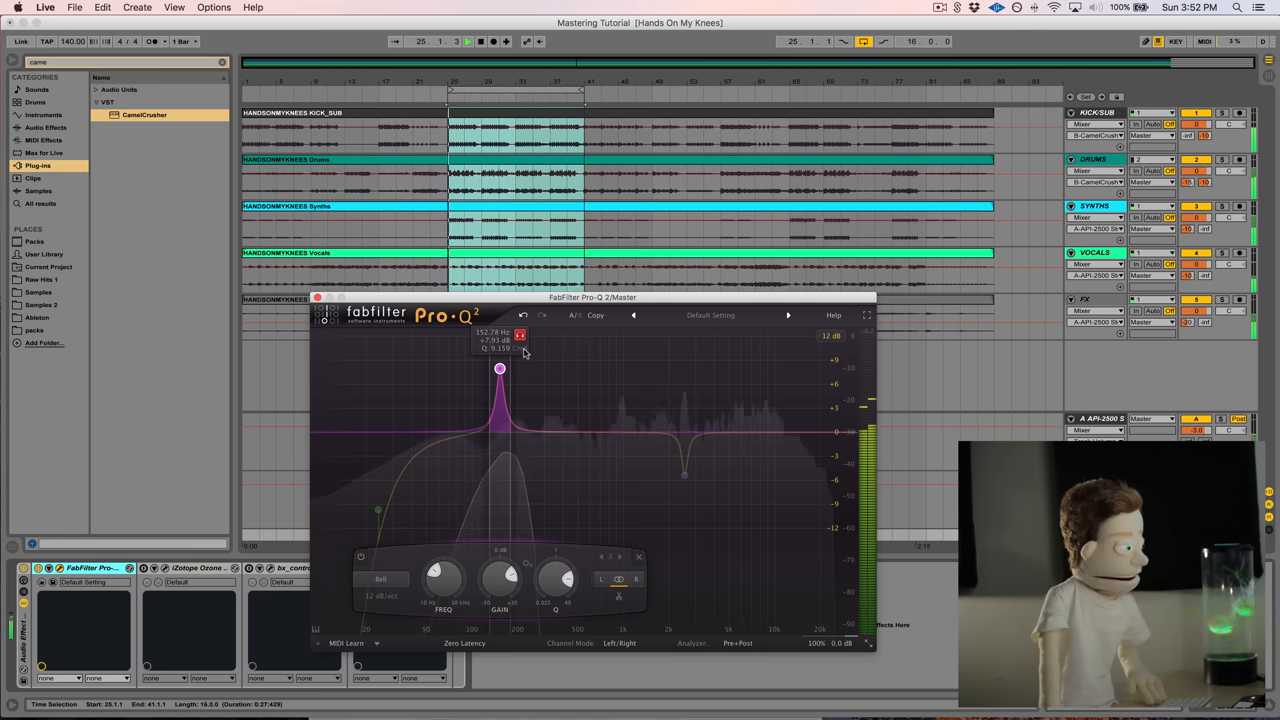
drag(500, 368, 511, 368)
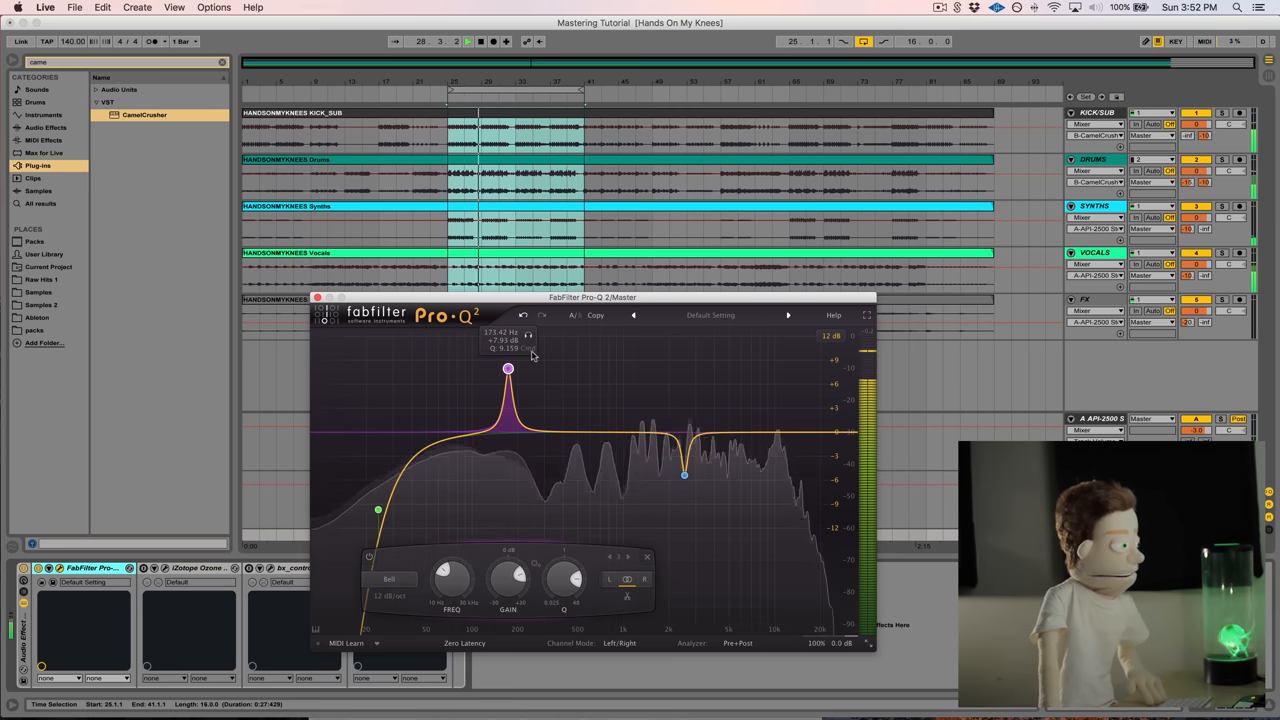
drag(508, 368, 500, 368)
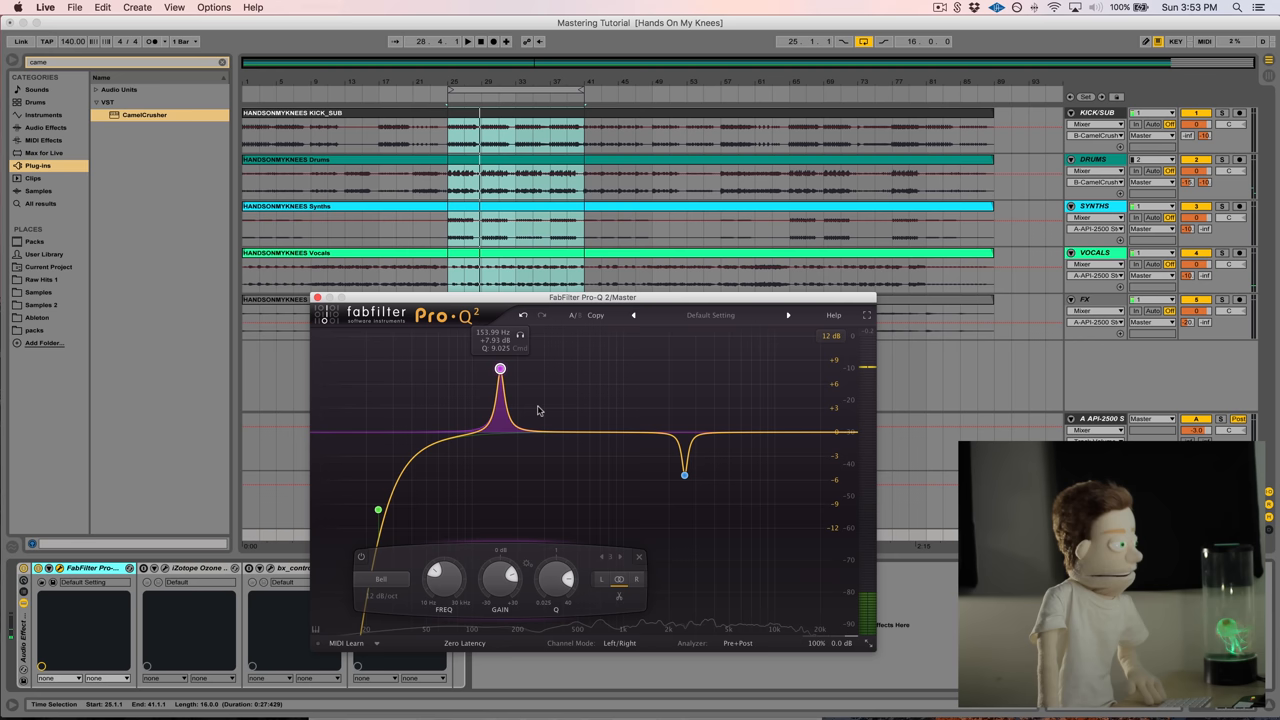
drag(500, 370, 500, 455)
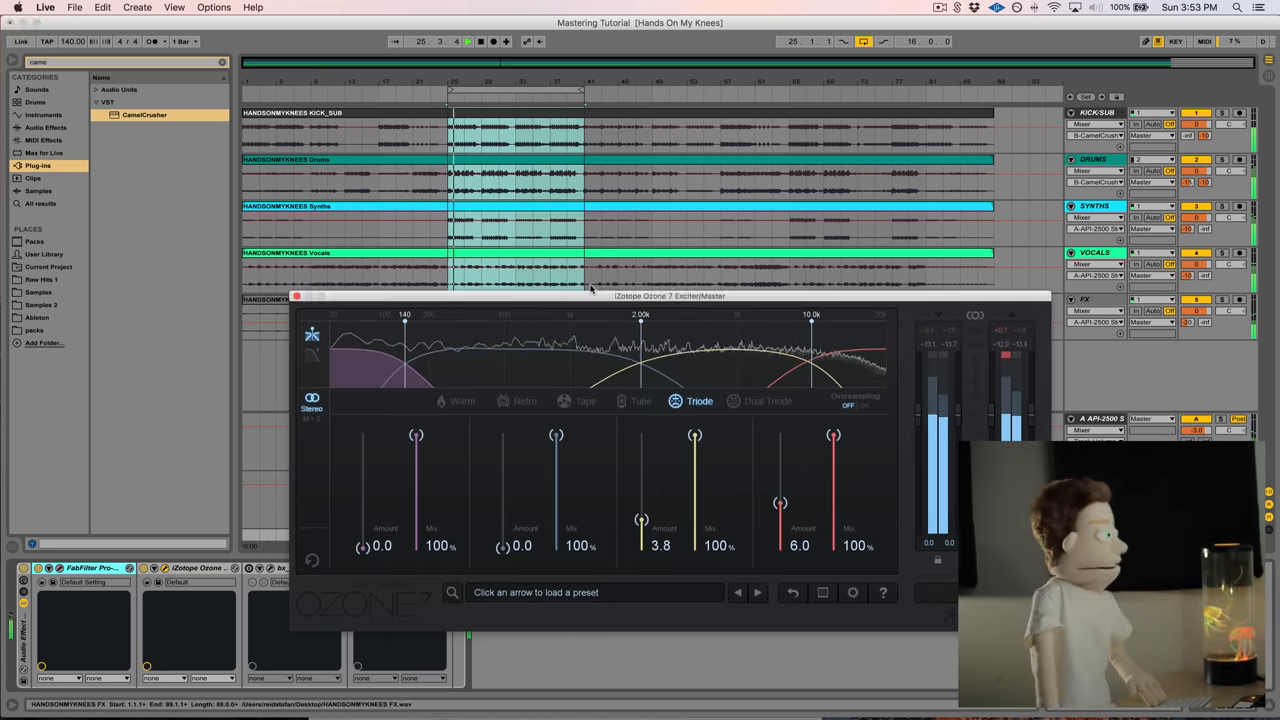
Reposition the Exciter window and raise band three's amount to 4.0
drag(670, 295, 703, 260)
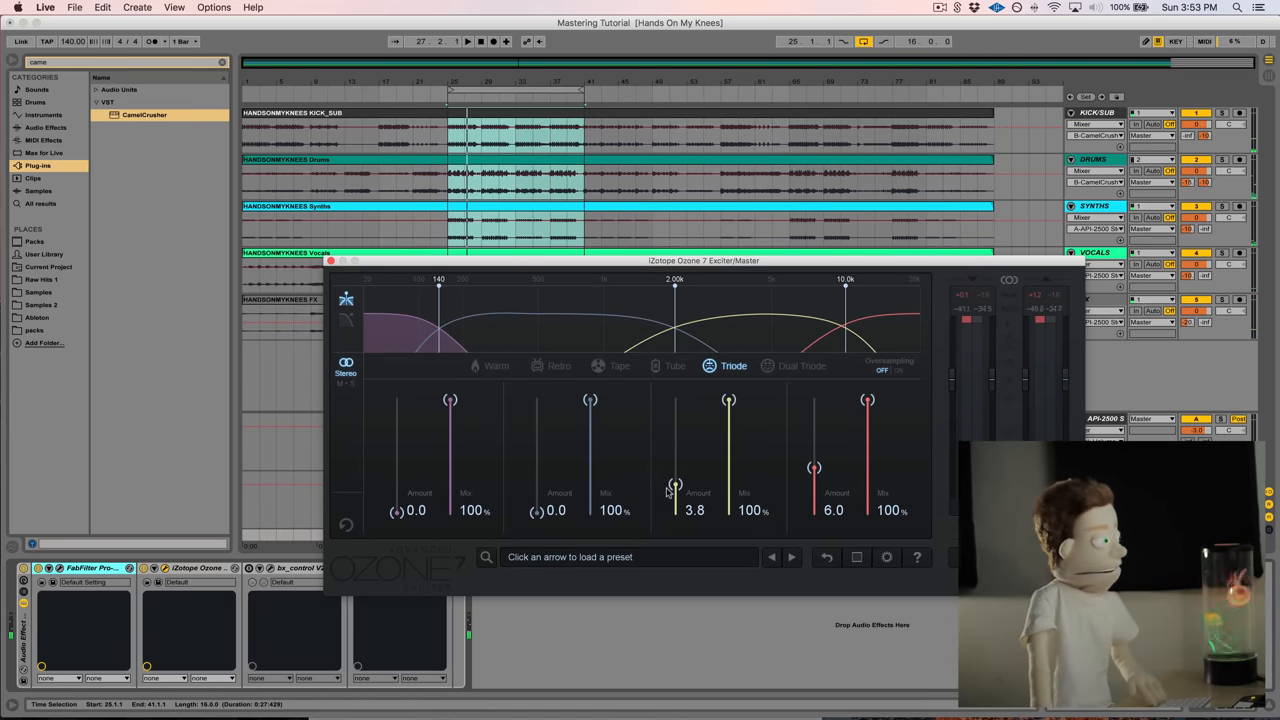
drag(675, 490, 675, 480)
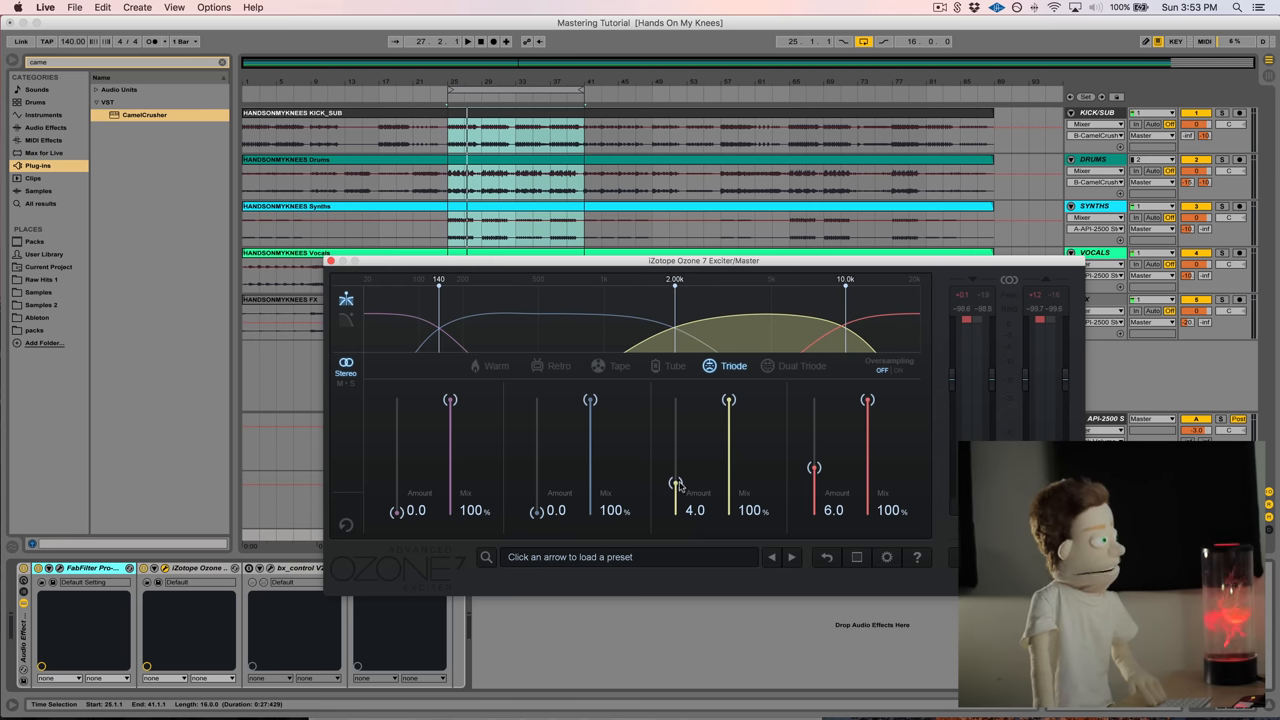
click(467, 41)
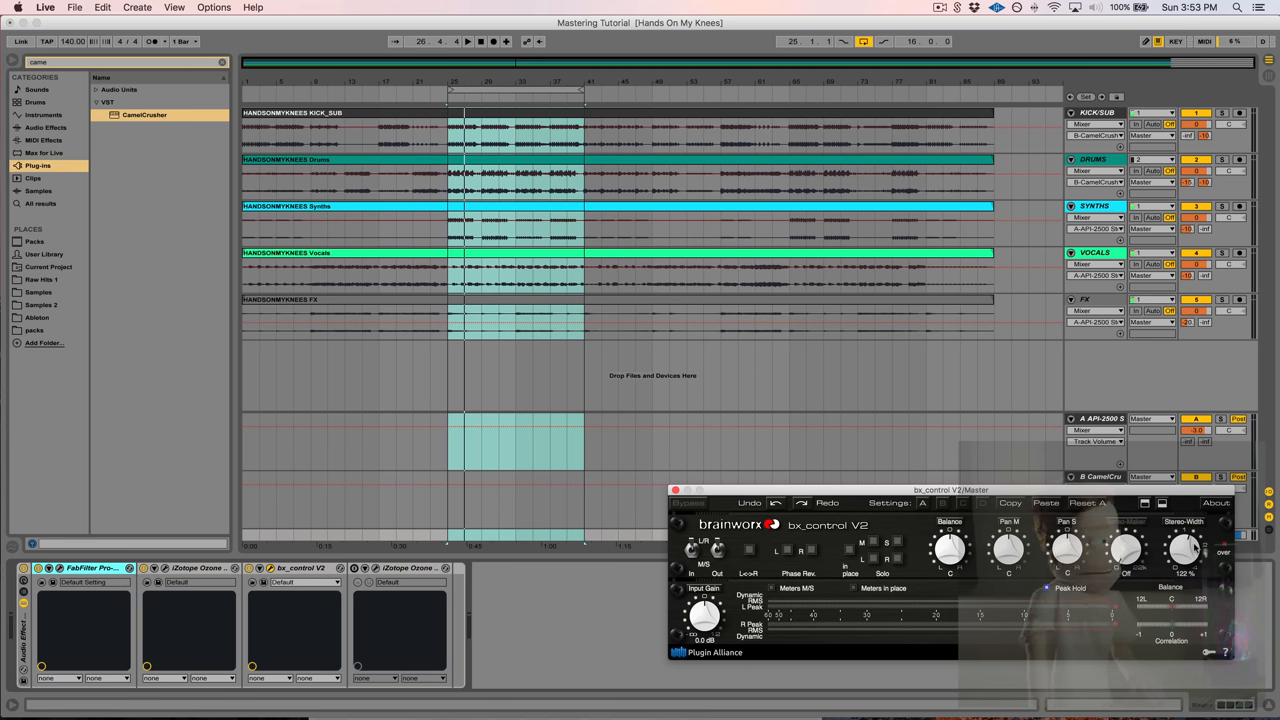
Close the bx_control V2 window with the width at 122%
click(467, 41)
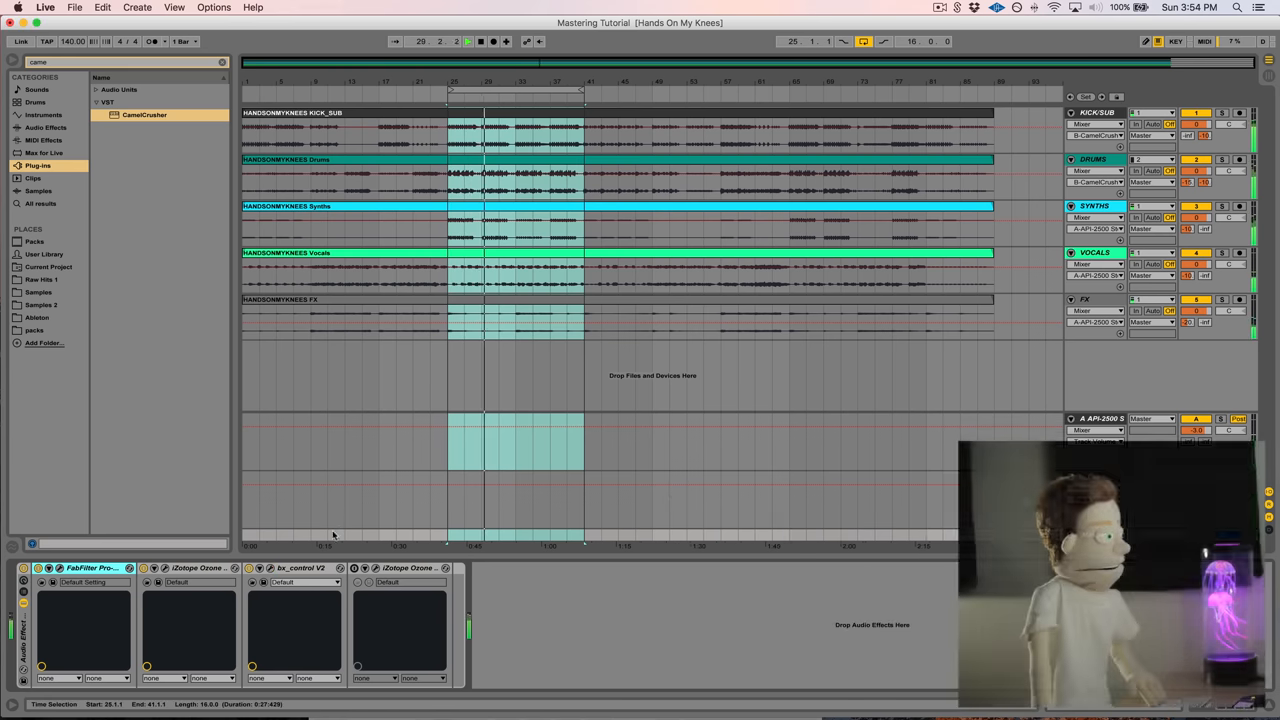
Open the Ozone Maximizer, choose IRC IV Transient and begin lowering the threshold
click(357, 569)
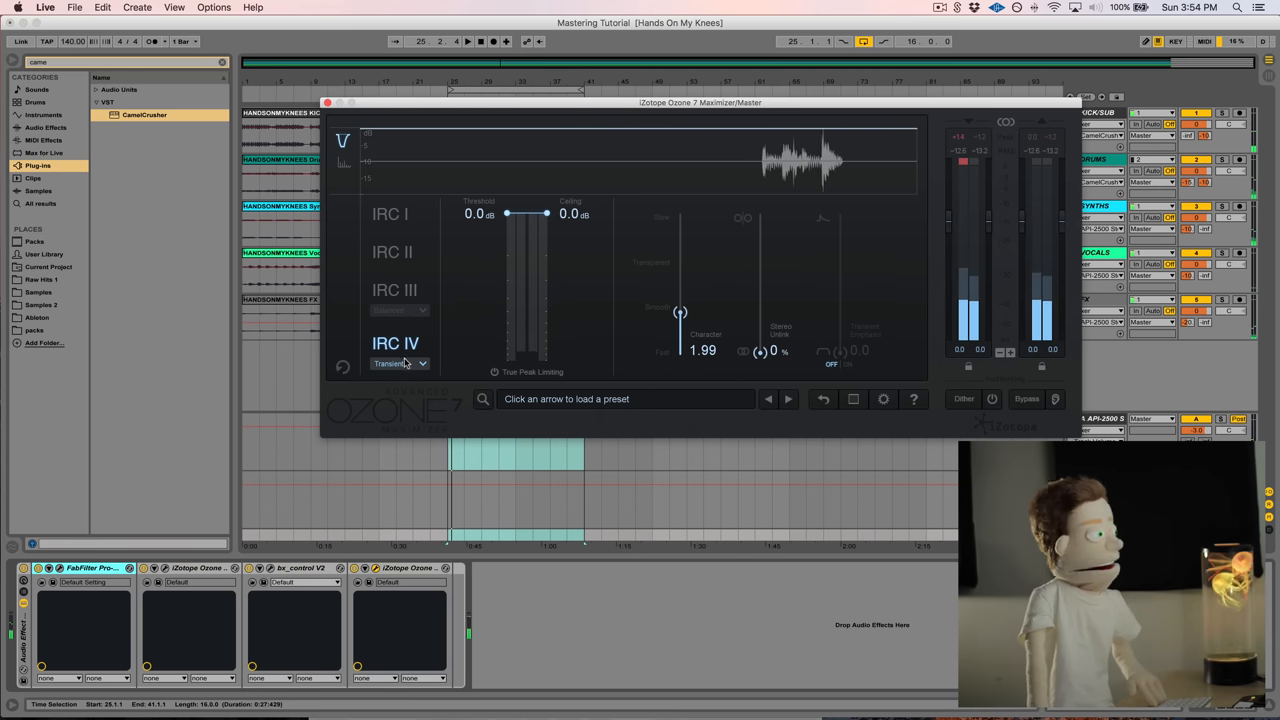
click(467, 41)
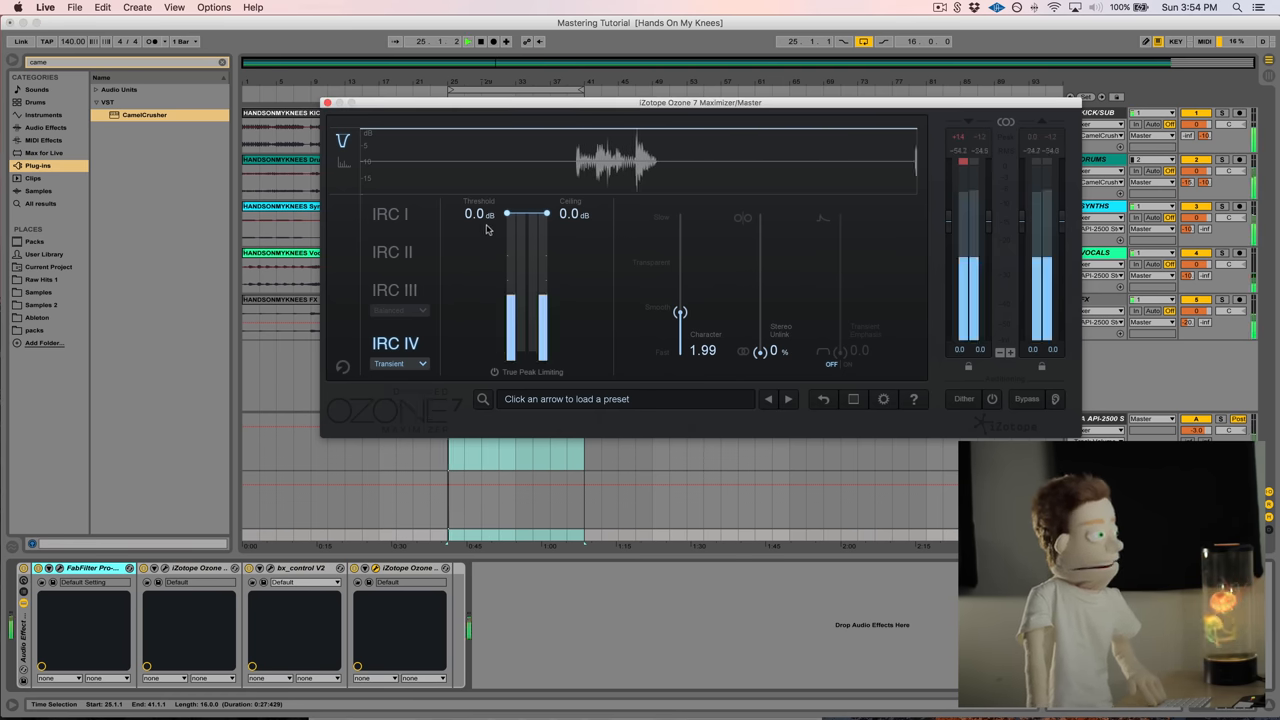
drag(505, 213, 505, 297)
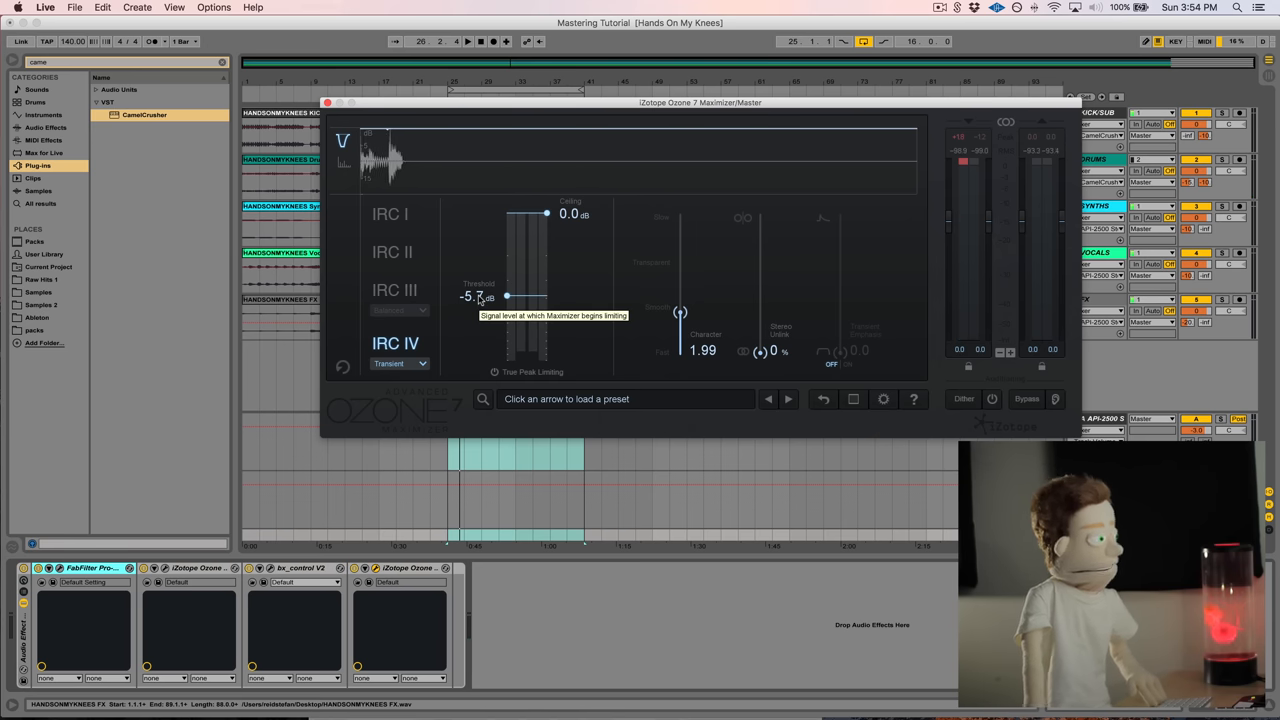
click(467, 41)
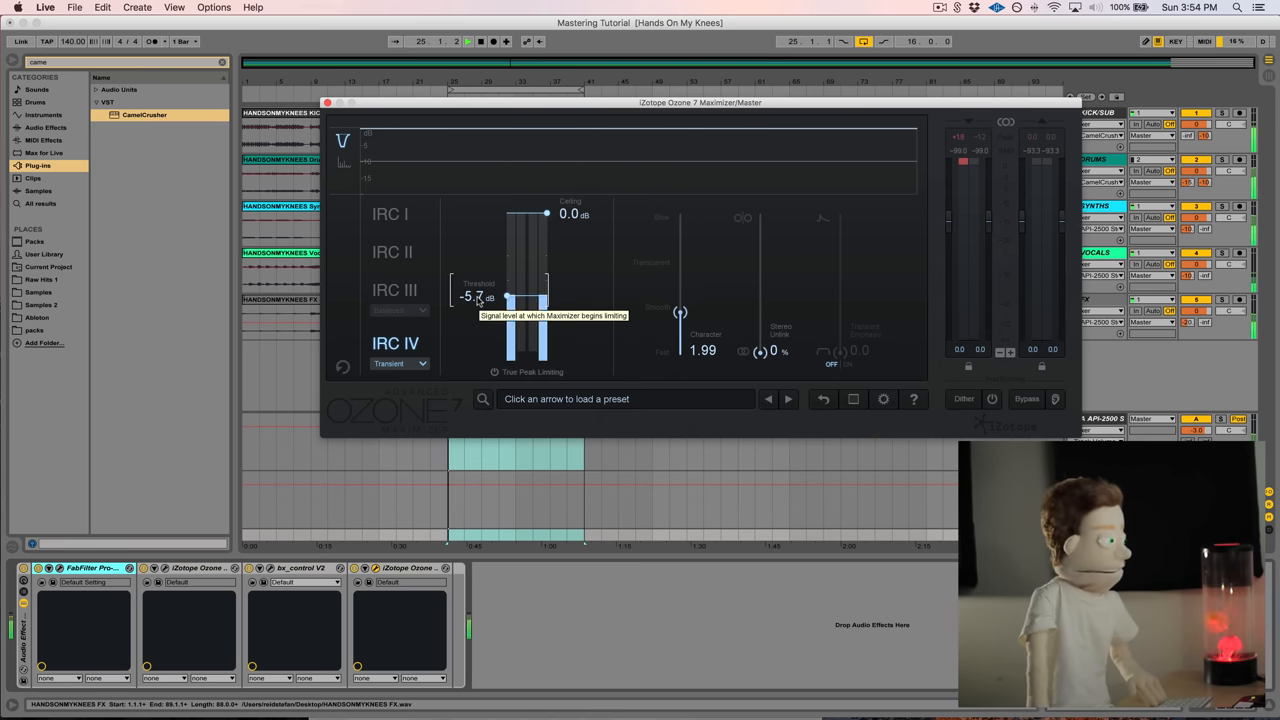
Fine-tune the Maximizer threshold to -9.6 dB and close the window
drag(505, 298, 505, 310)
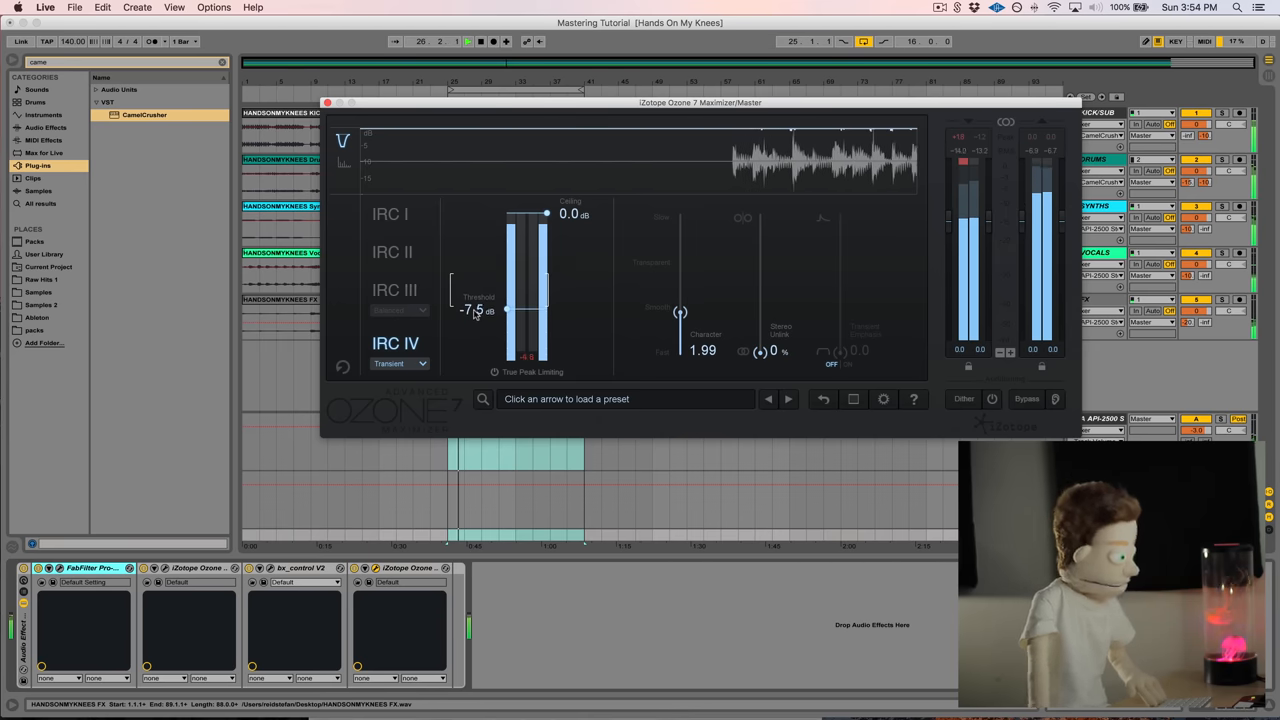
drag(478, 315, 478, 320)
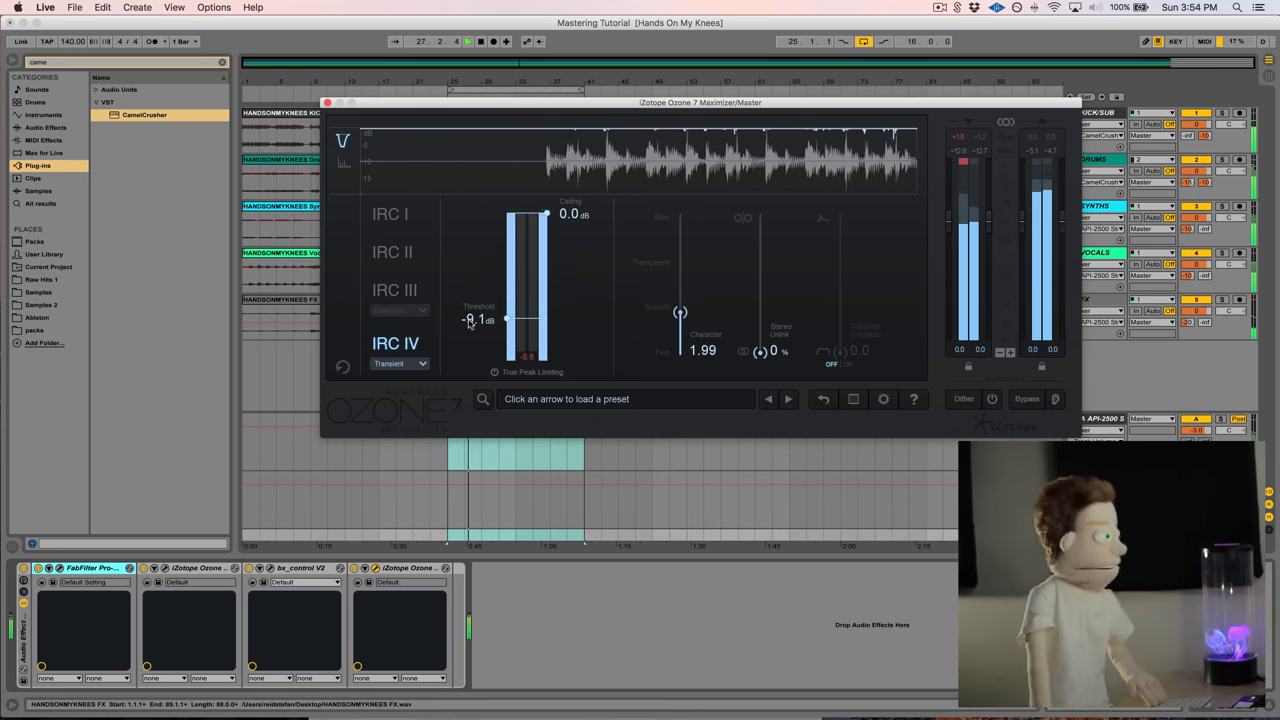
drag(505, 320, 505, 327)
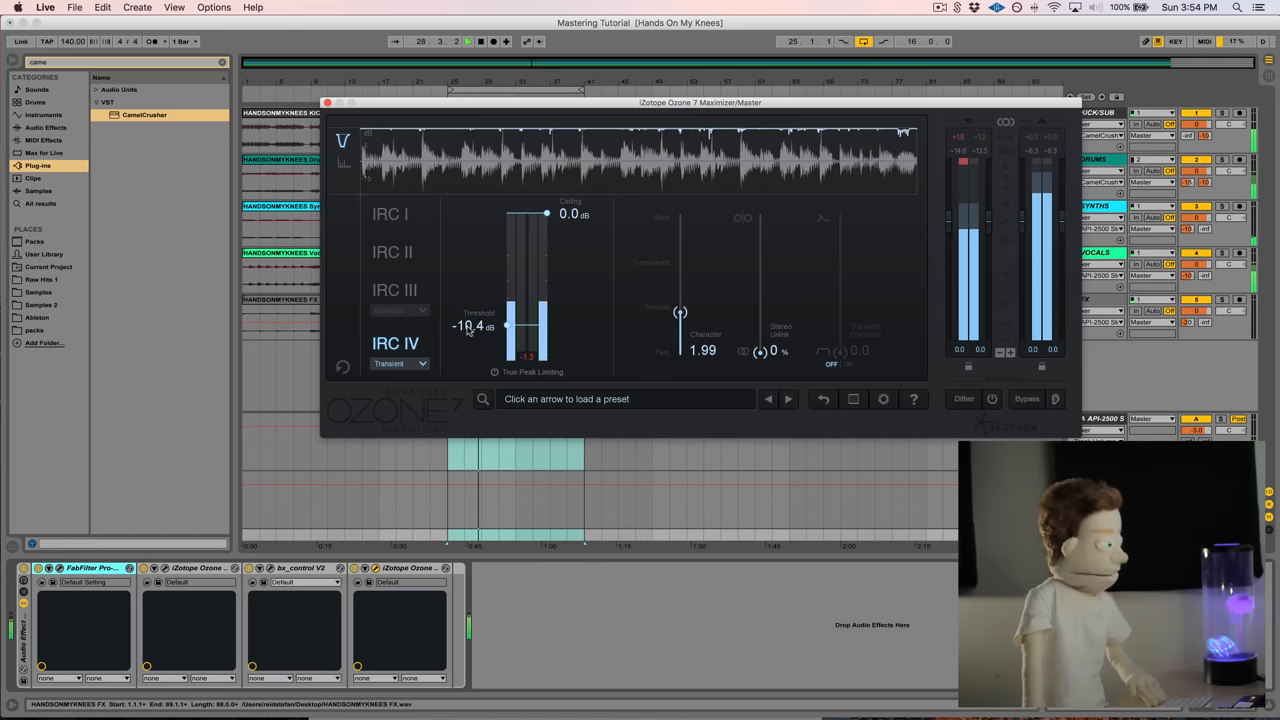
drag(475, 326, 475, 320)
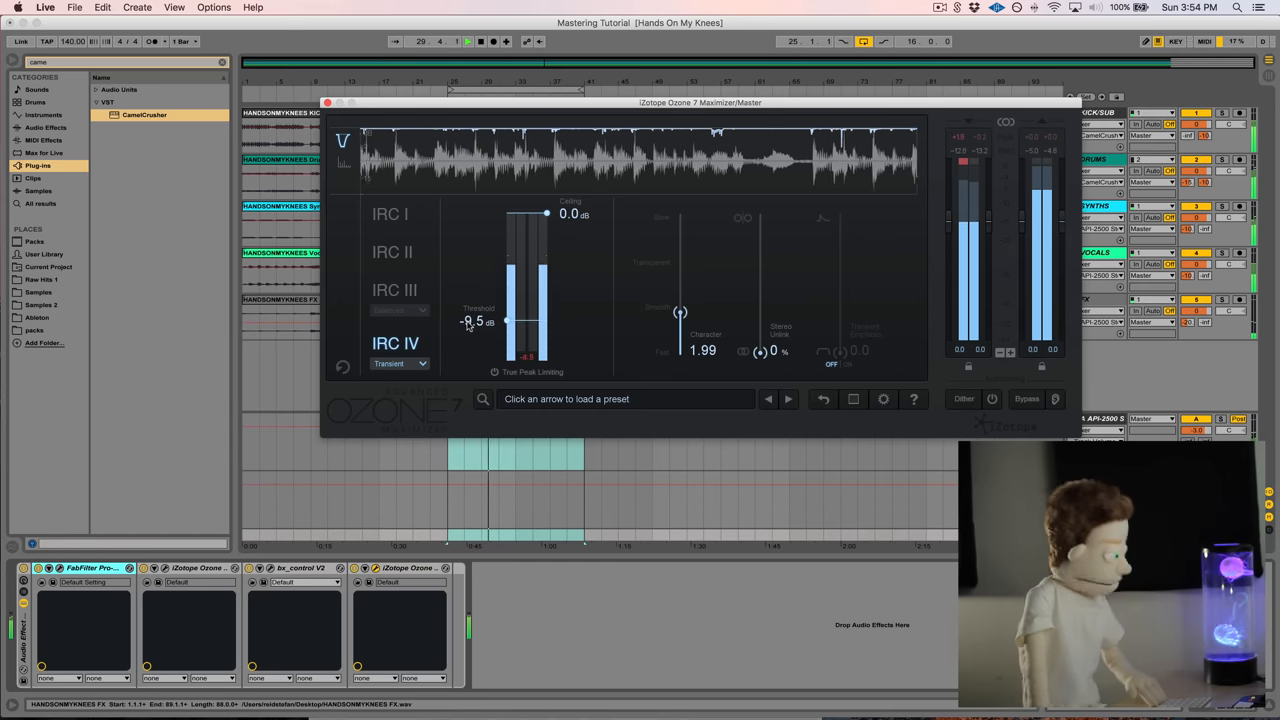
drag(505, 320, 505, 325)
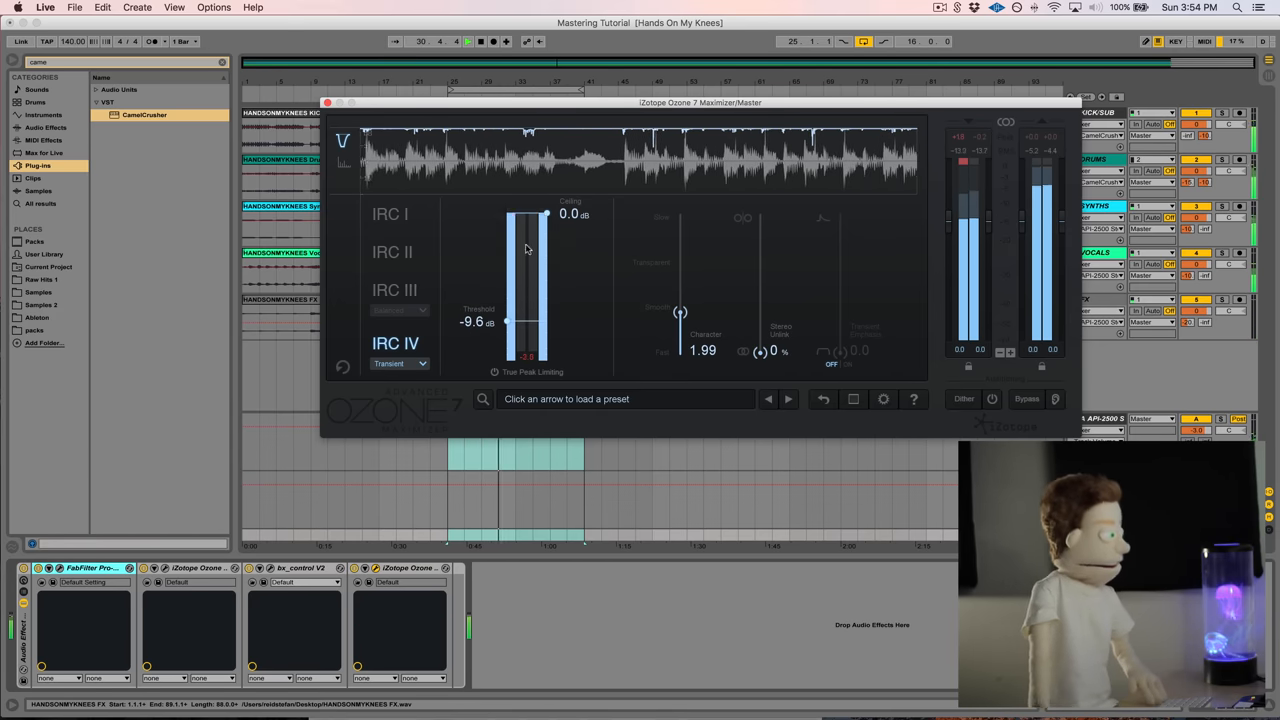
click(326, 102)
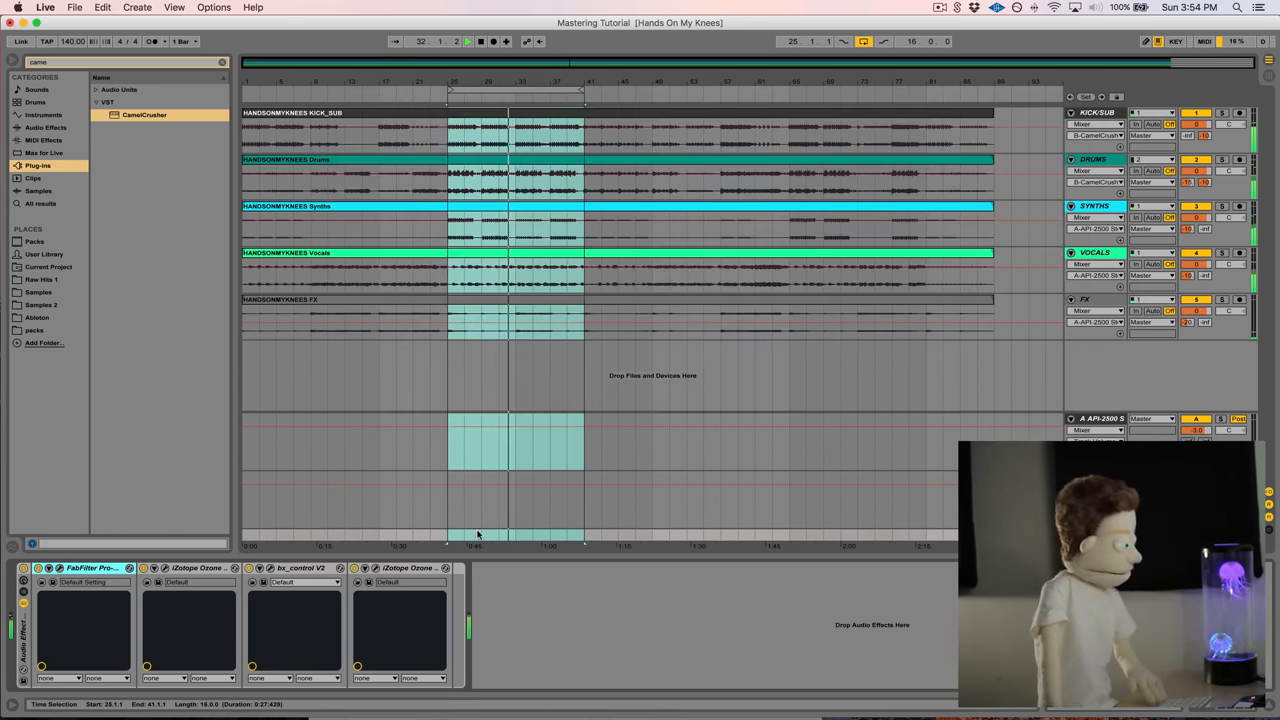